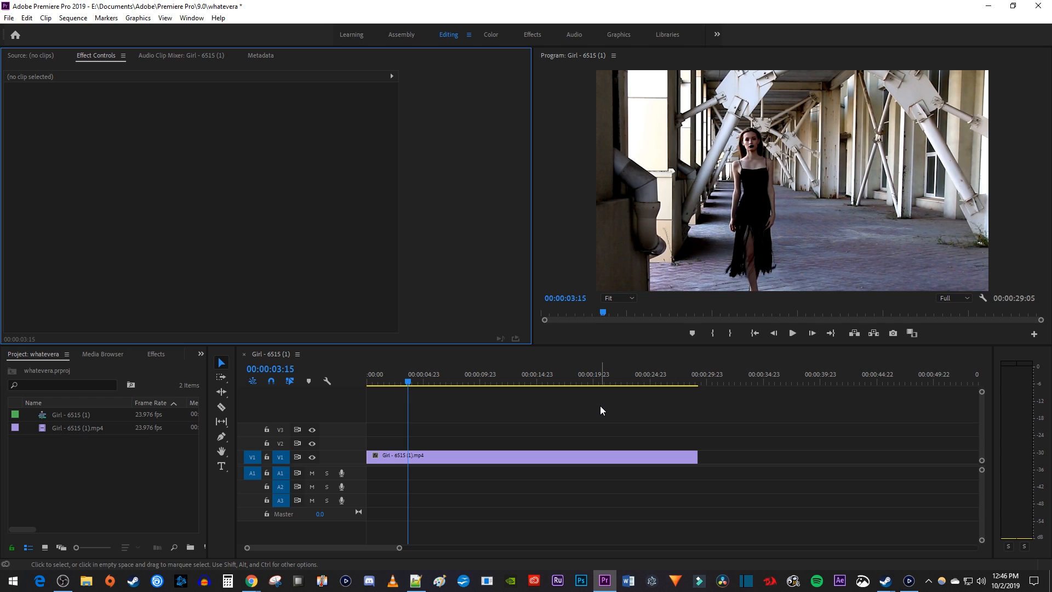
# - Check the Girl clip's speed settings without changing them, then choose the Rate Stretch Tool
pyautogui.click(531, 456)
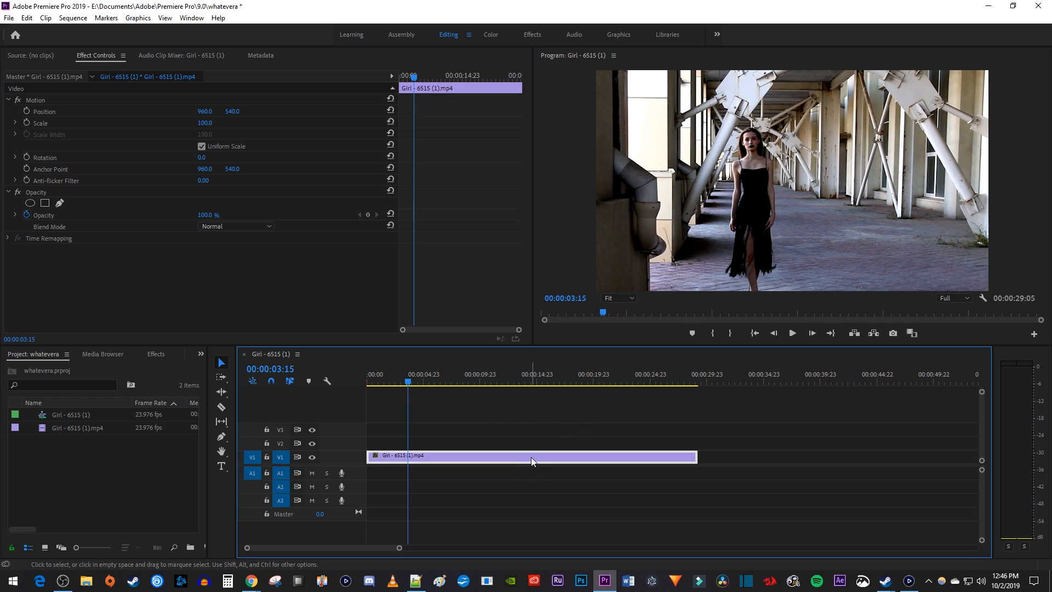
pyautogui.rightClick(530, 455)
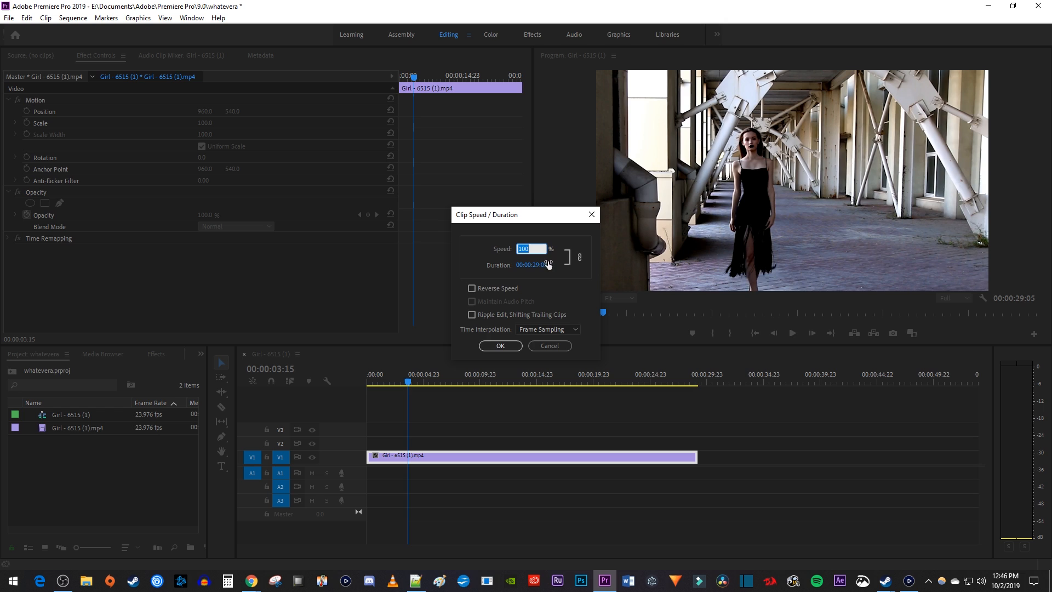
pyautogui.moveTo(578, 299)
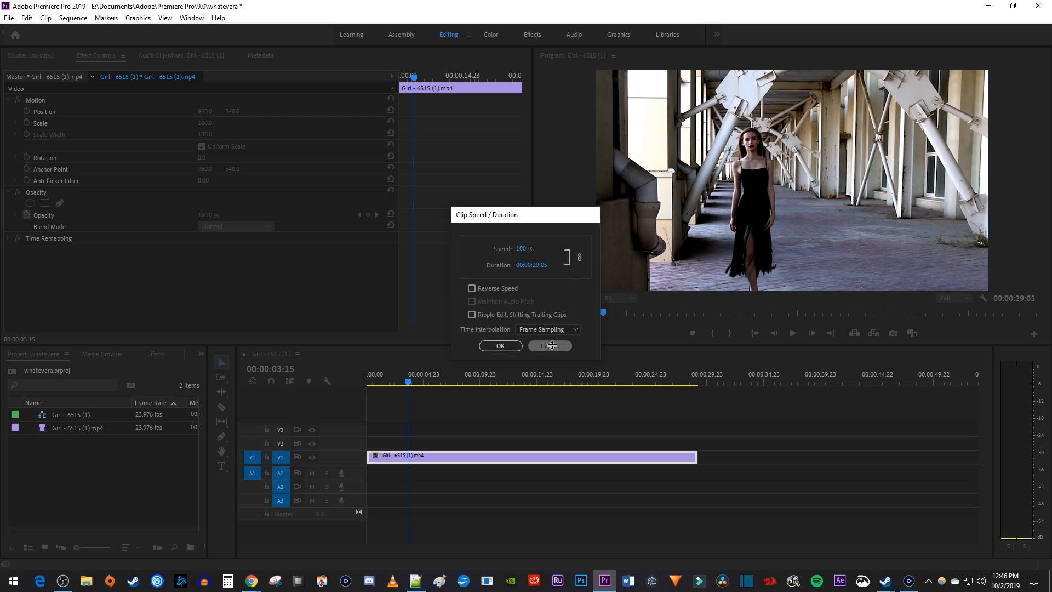
pyautogui.click(549, 344)
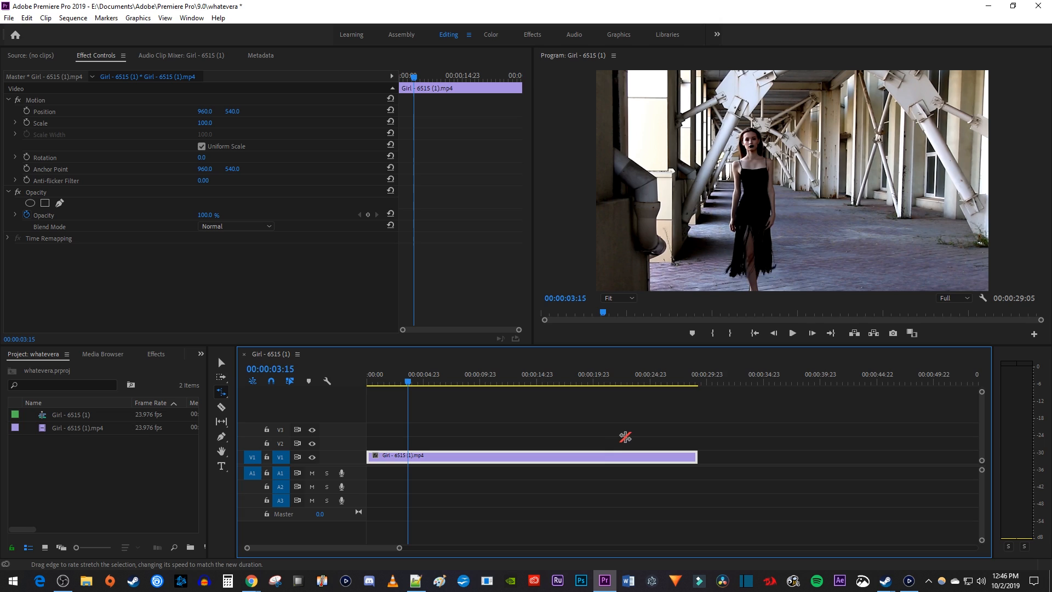
pyautogui.click(222, 391)
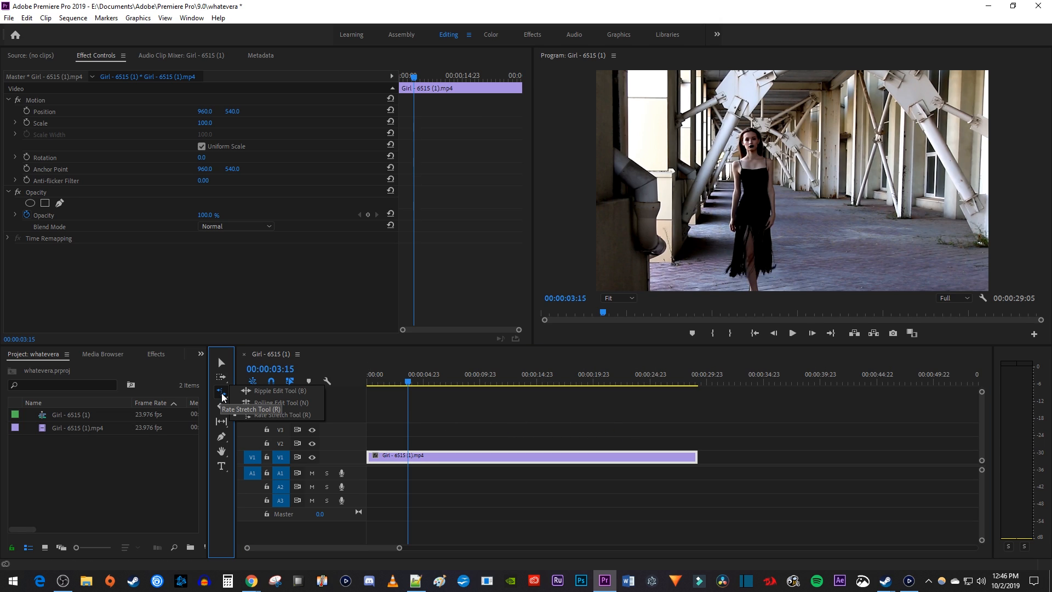
pyautogui.moveTo(287, 414)
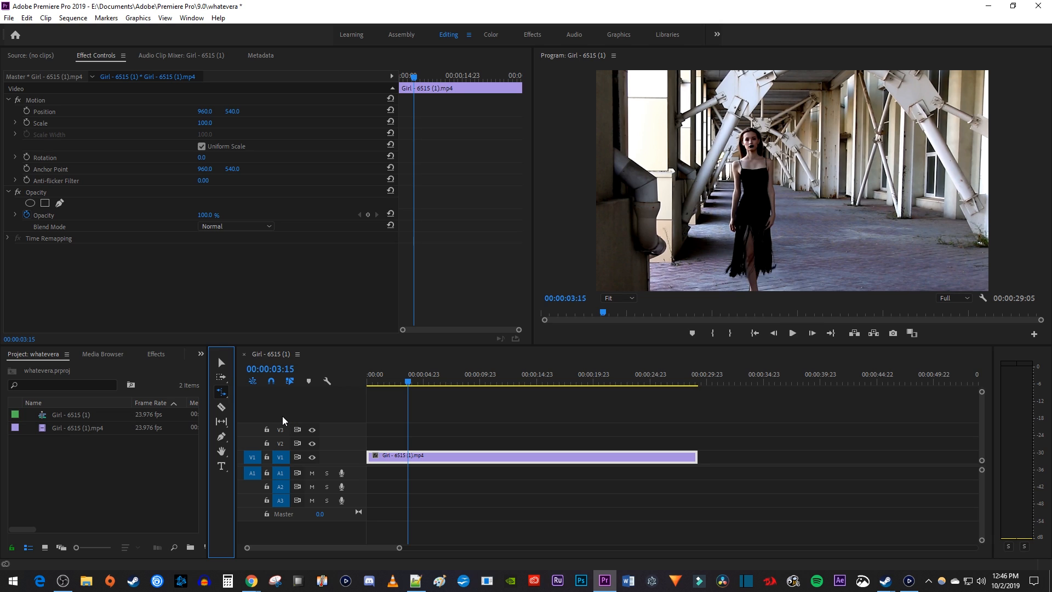
pyautogui.moveTo(477, 456)
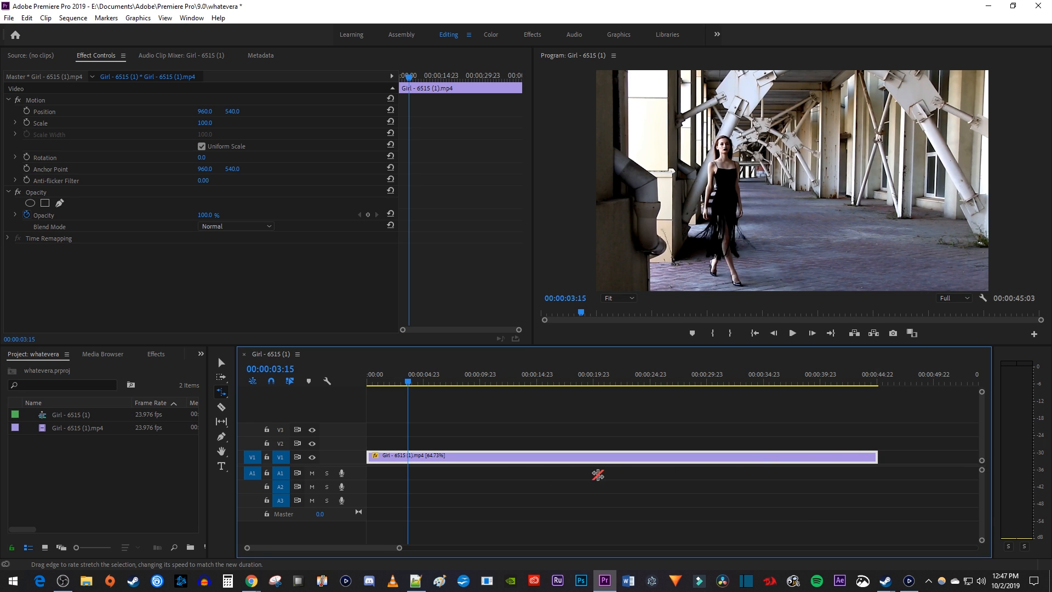
pyautogui.moveTo(443, 464)
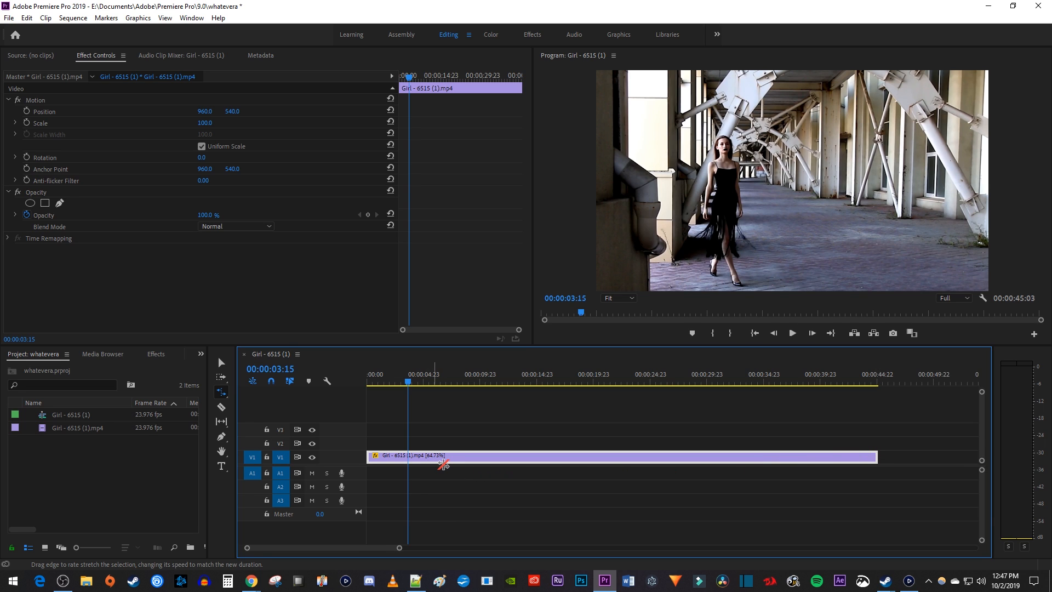
# - Play the Girl clip, now stretched to about 00:00:45:03 at 64.73% speed, in the Program Monitor
pyautogui.click(791, 333)
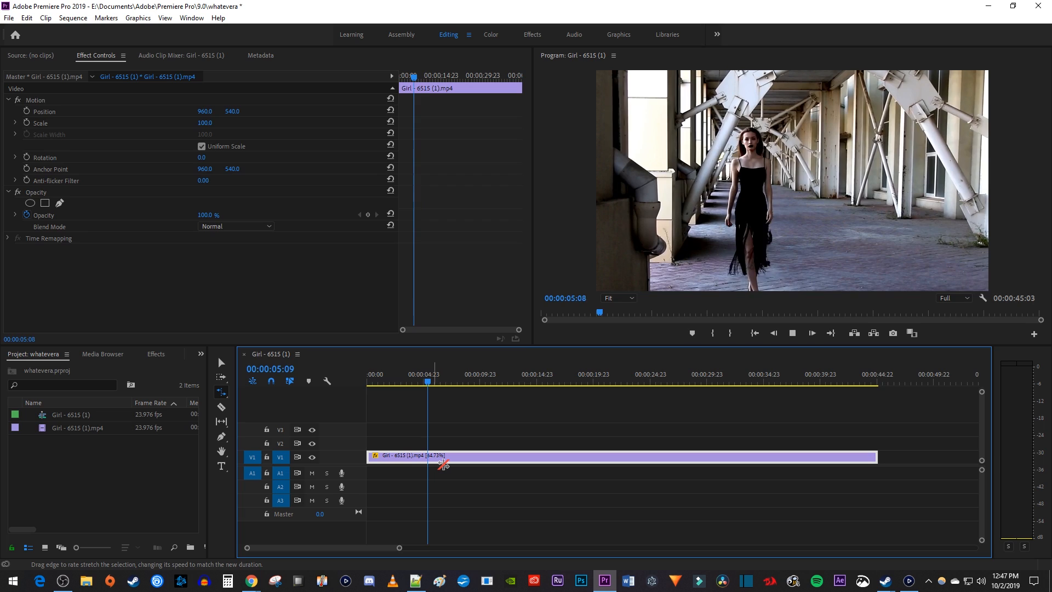